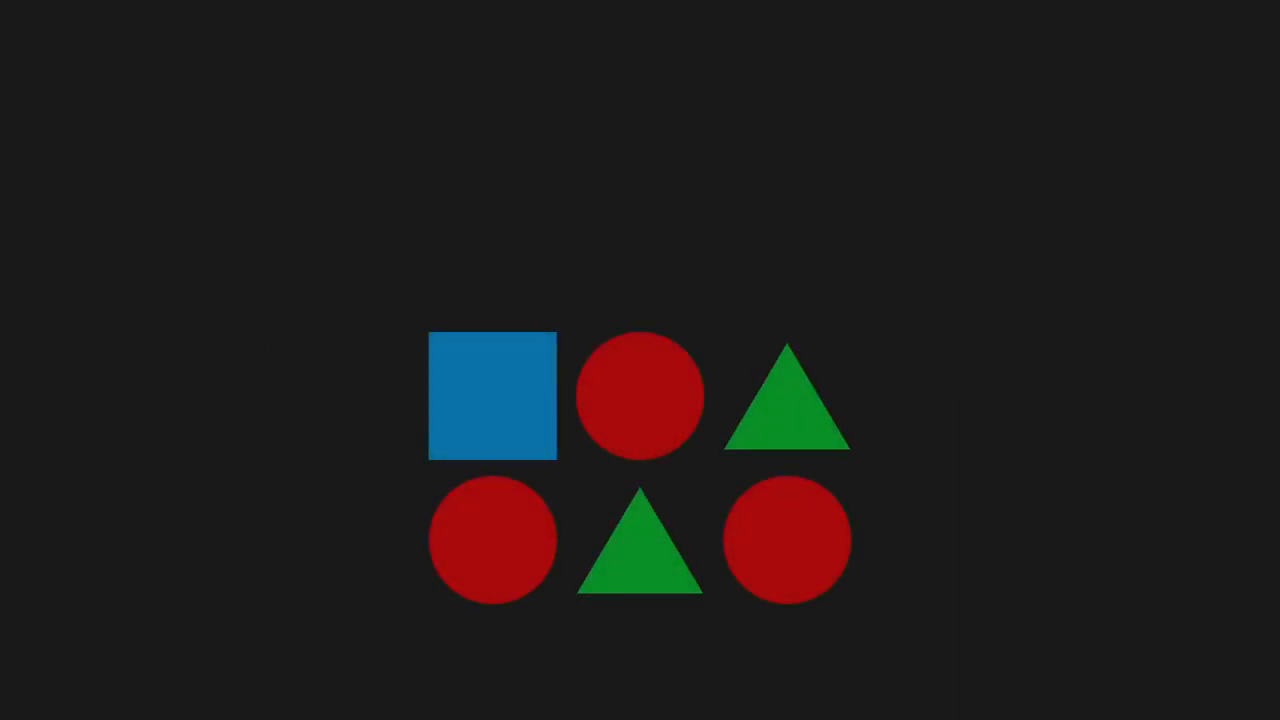
{"action": "left_click", "coordinate": [492, 540]}
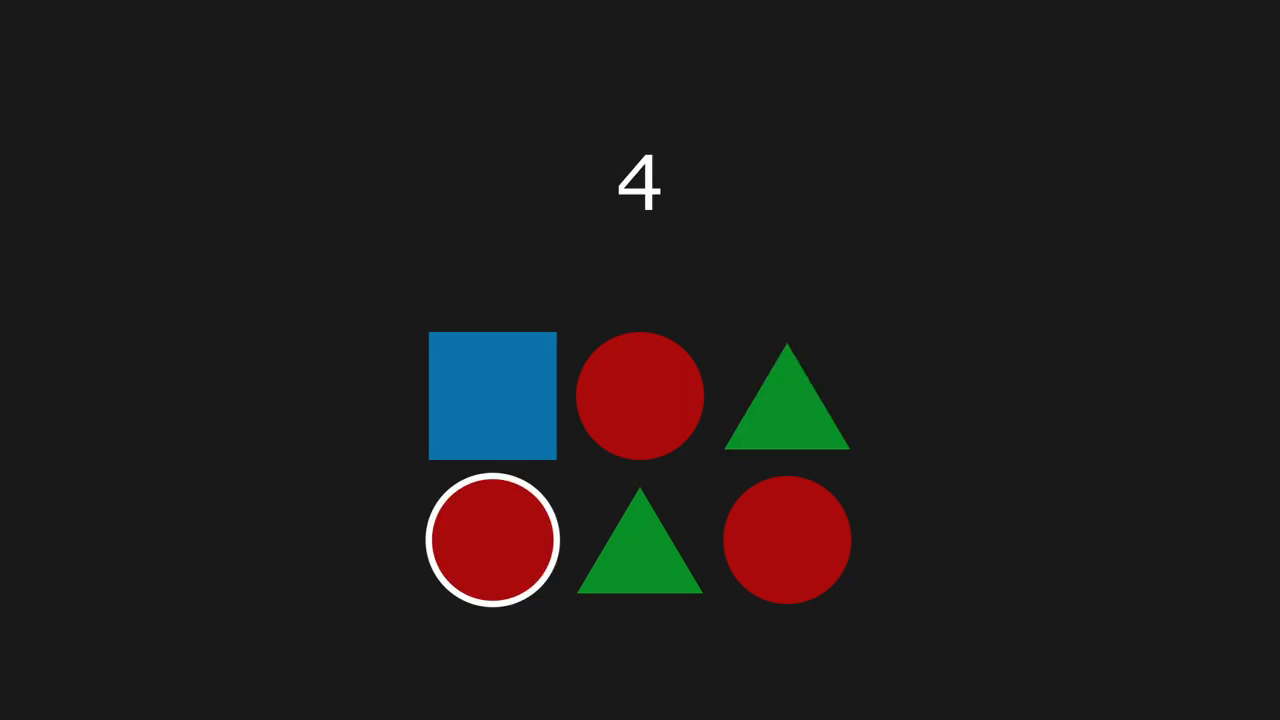
{"action": "left_click", "coordinate": [492, 540]}
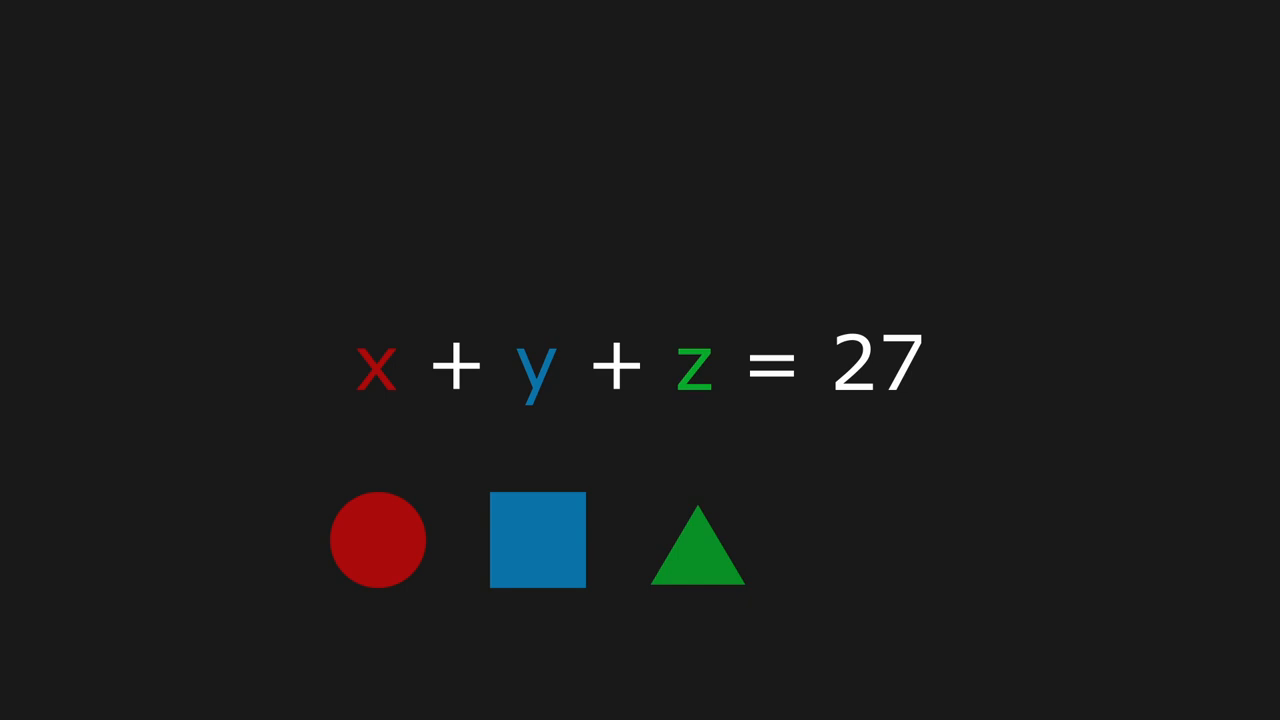
{"action": "left_click", "coordinate": [538, 540]}
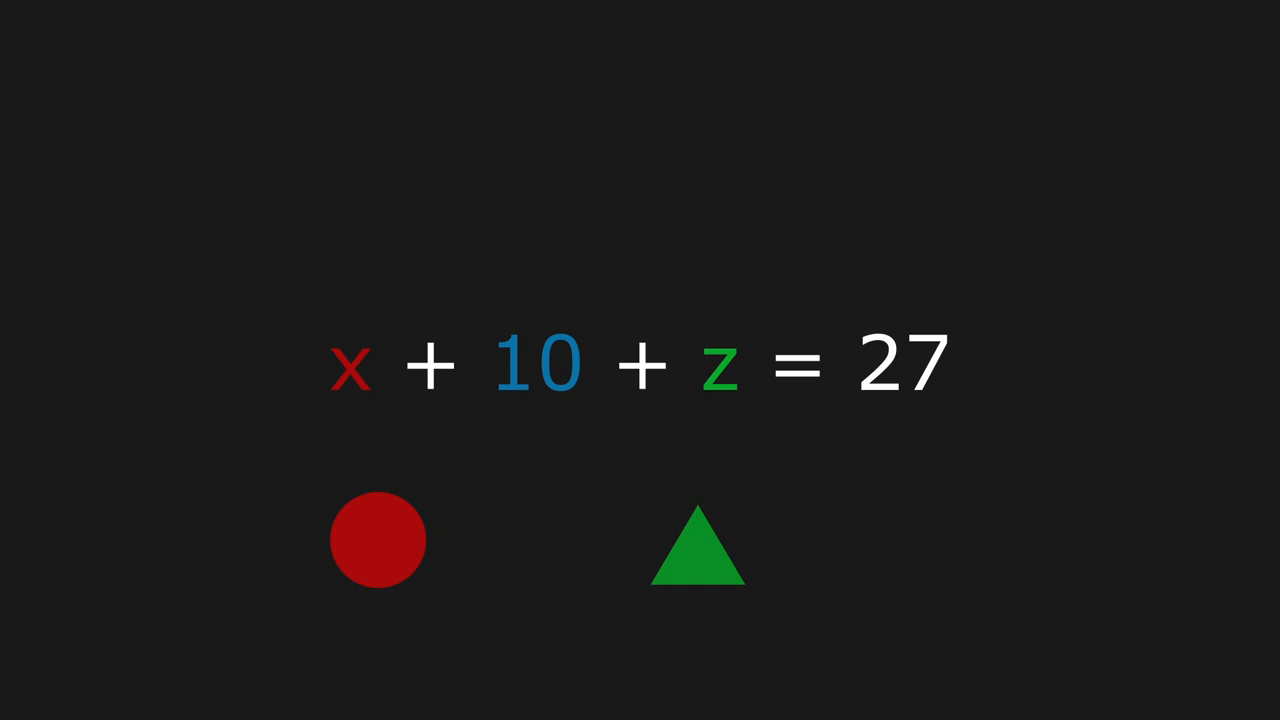
{"action": "left_click", "coordinate": [377, 539]}
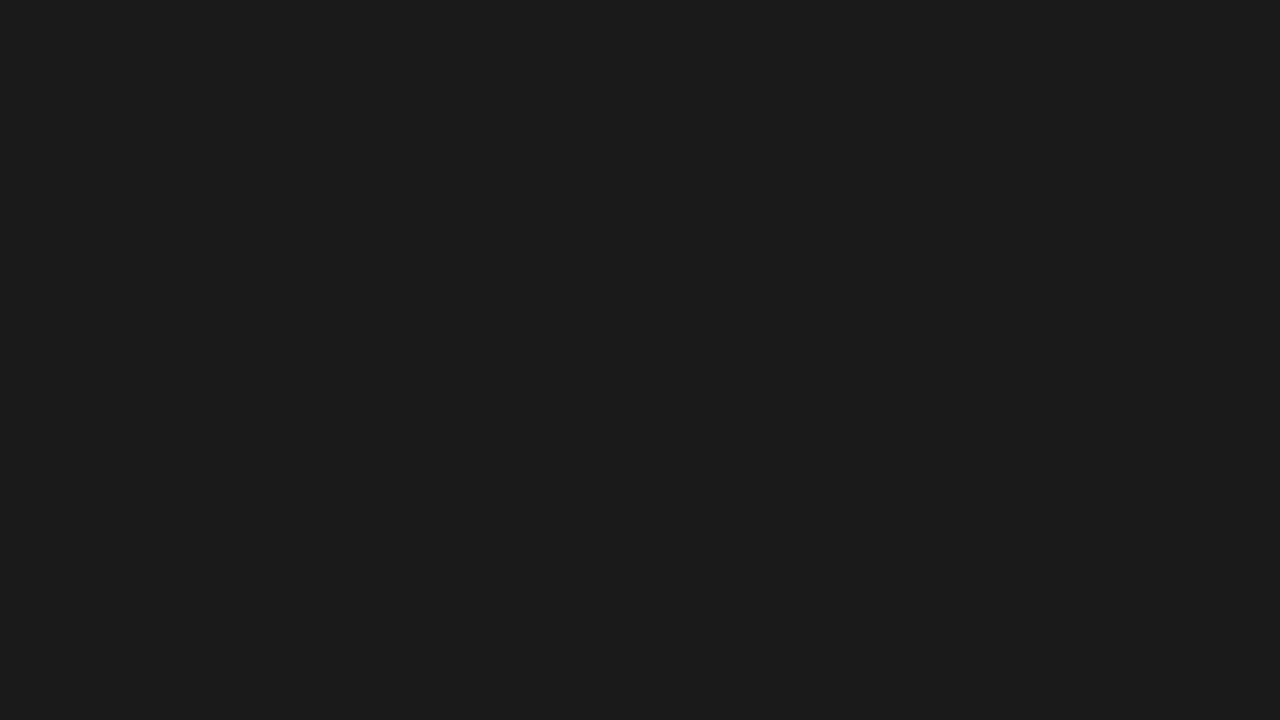
{"action": "type", "text": "xyz"}
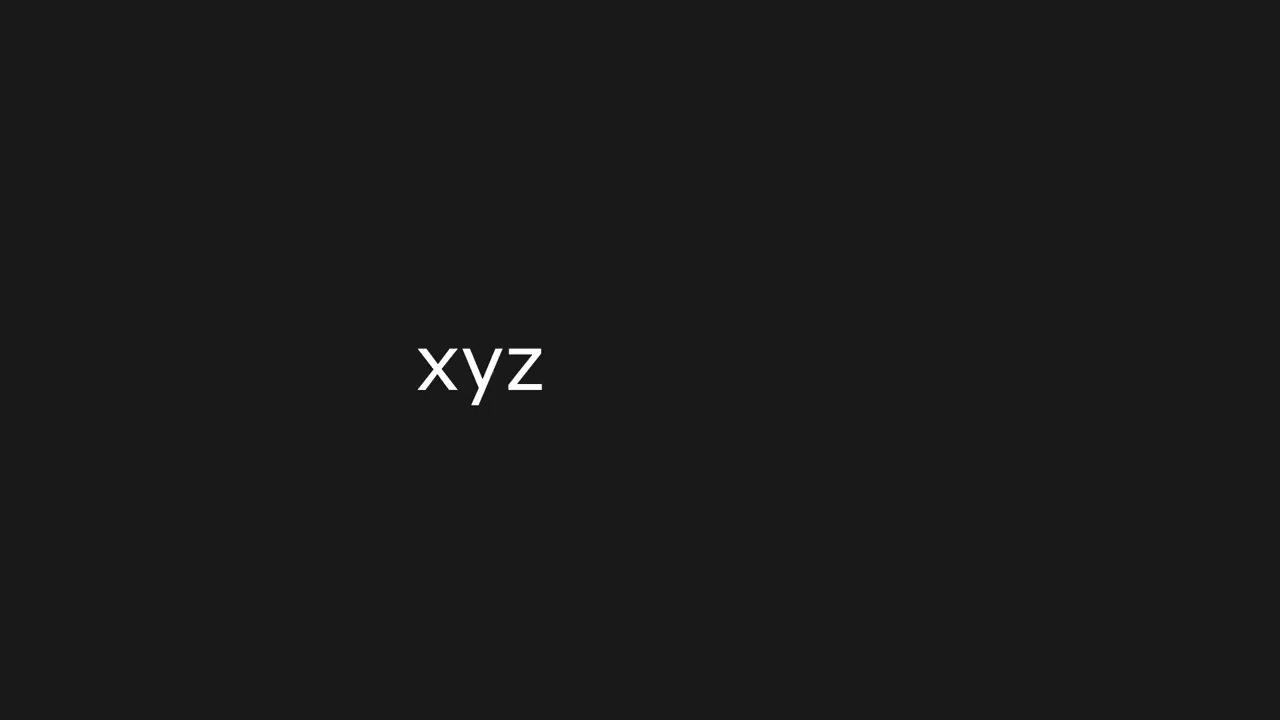